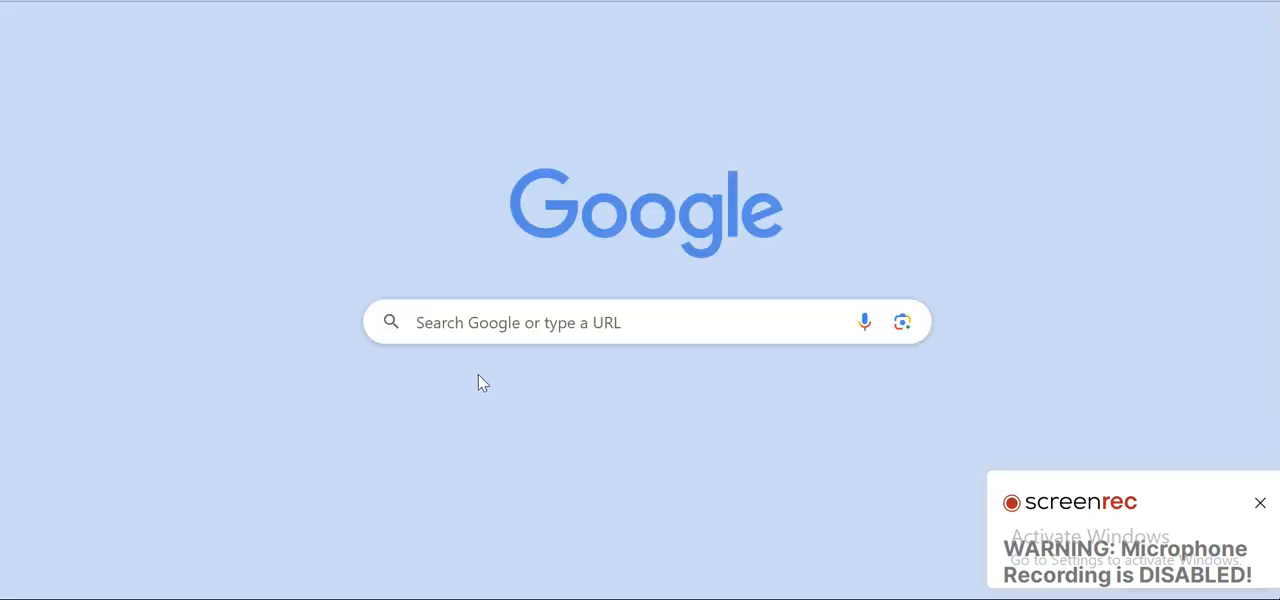
Search Google for 'neevo earning app' using the recent search suggestion.
click(470, 321)
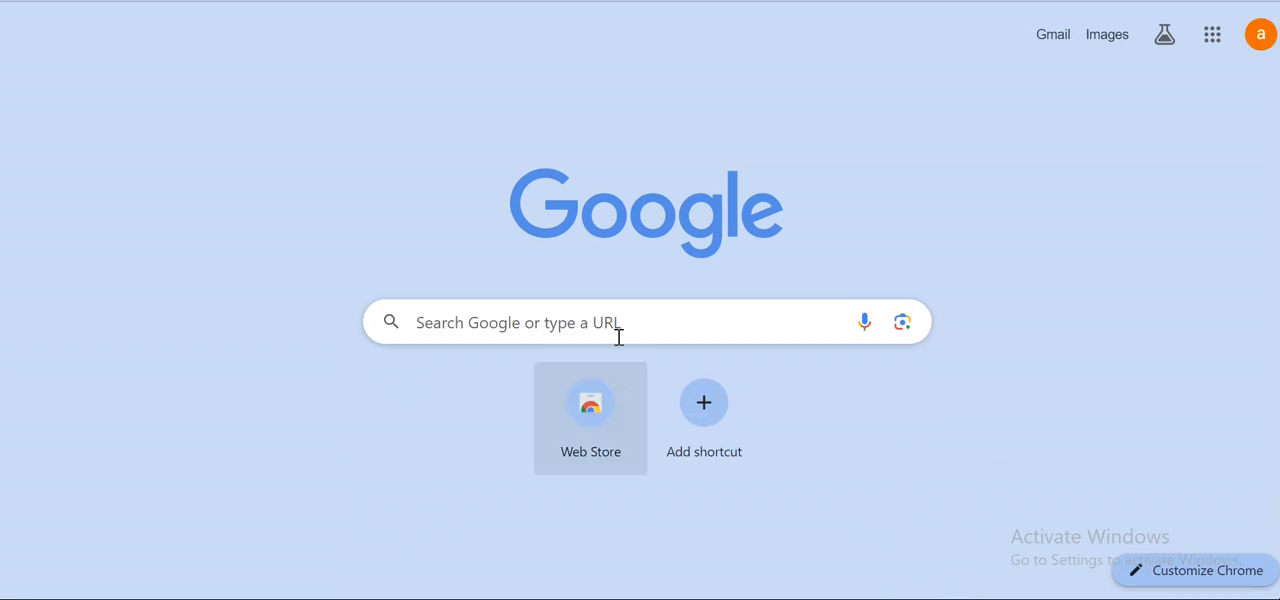
click(617, 322)
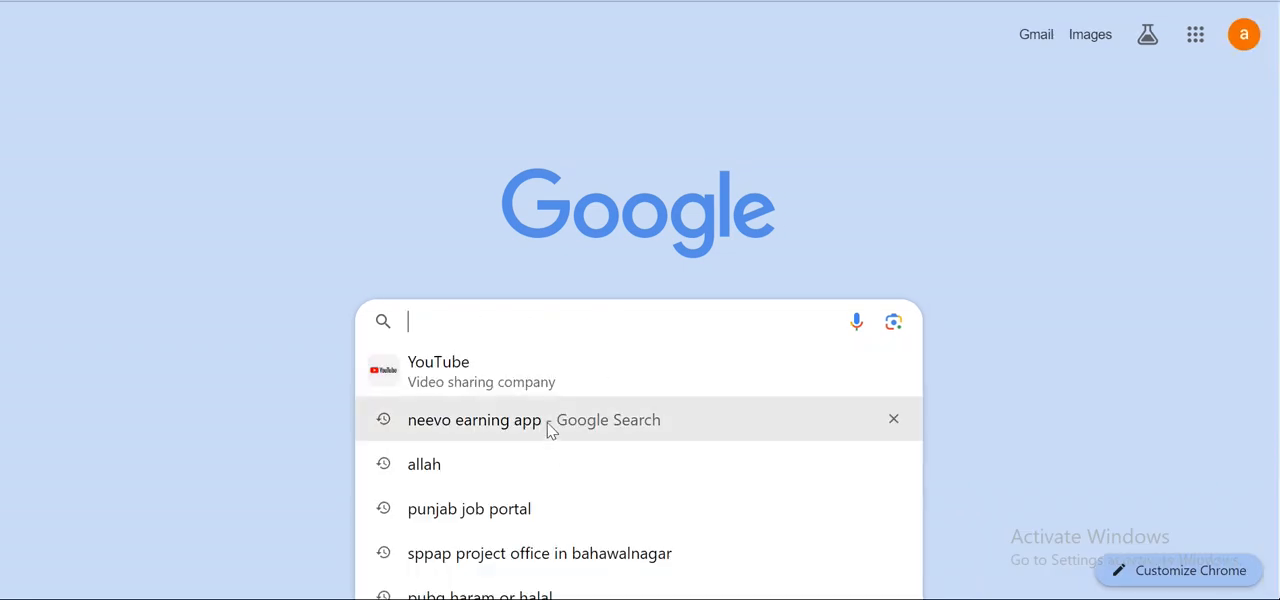
click(474, 420)
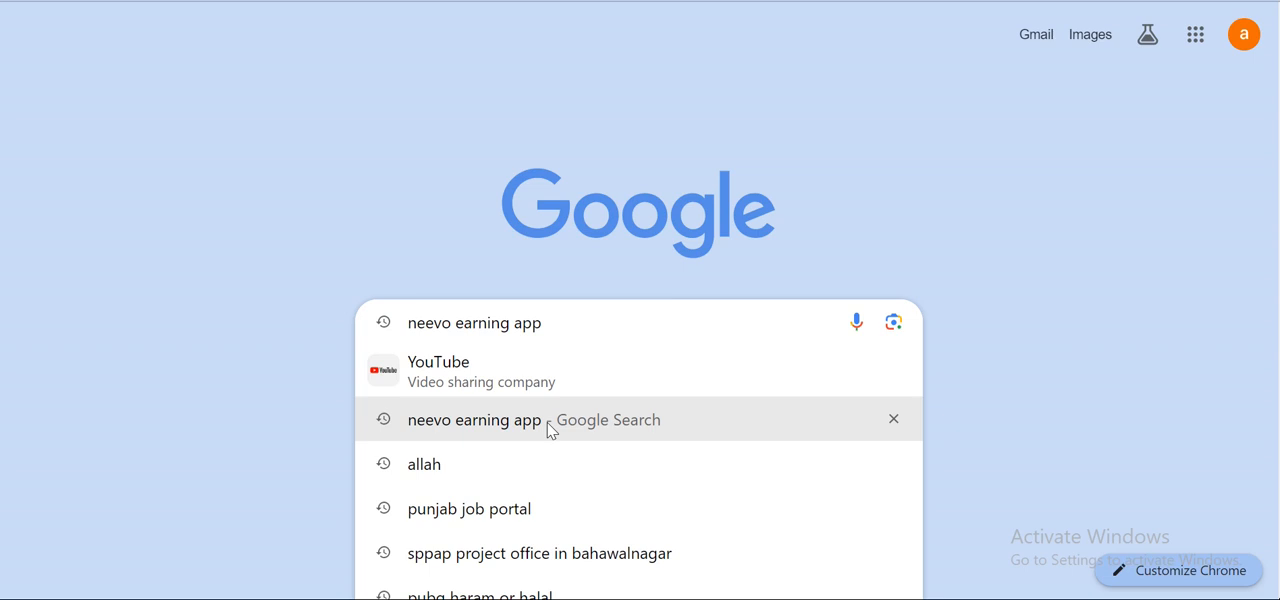
mouse_move(823, 33)
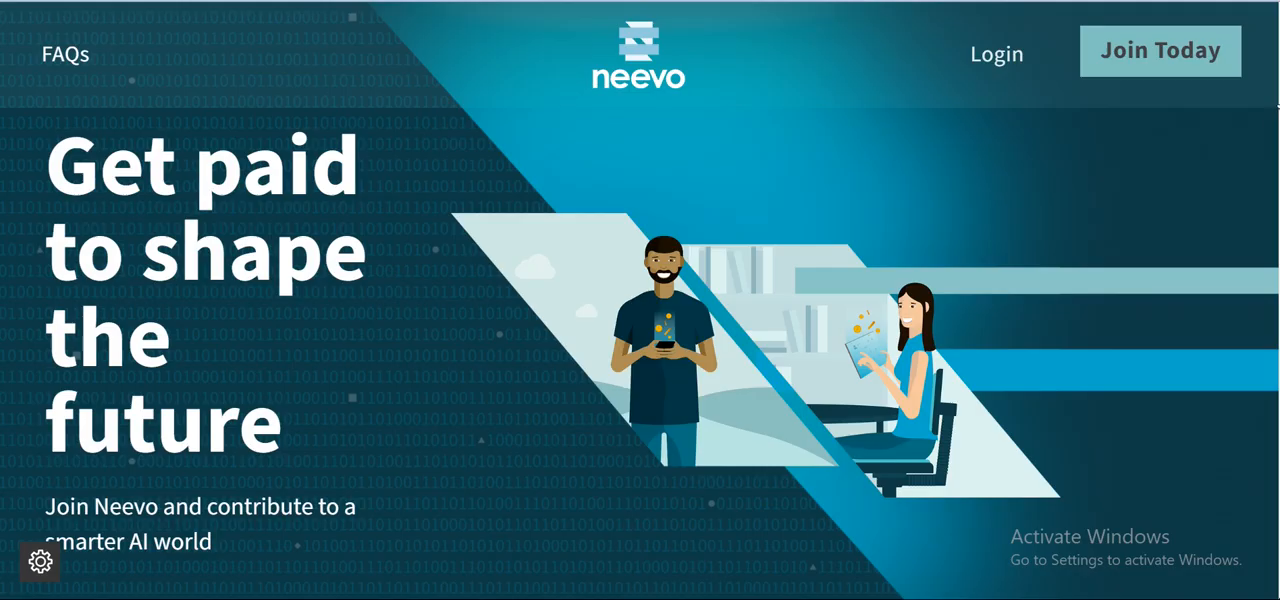
Scroll down the Neevo homepage to the section on humans training AI by tagging images.
scroll(down, 3)
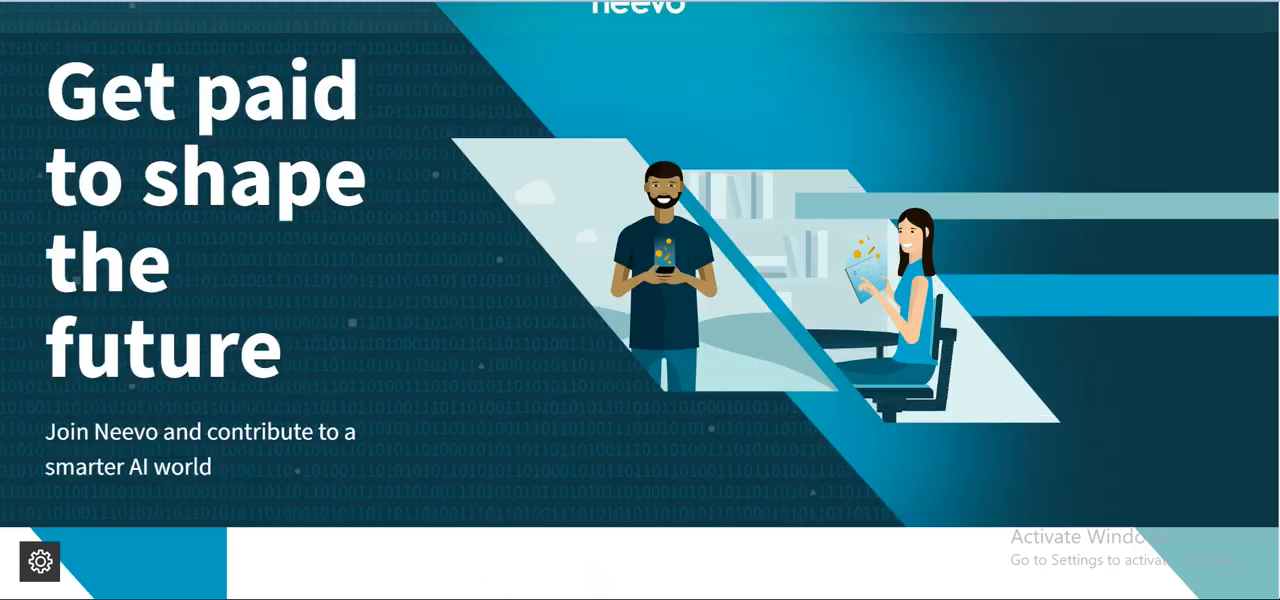
scroll(down, 3)
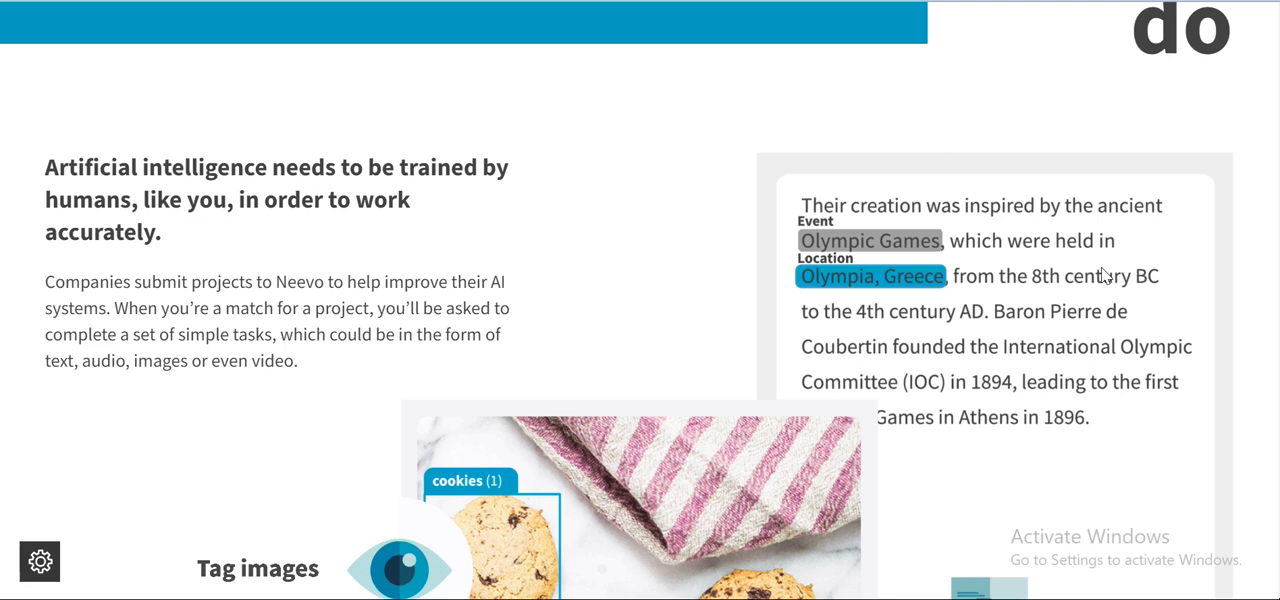
Remove the Location label from Olympia, Greece, then record and stop an audio demo clip.
click(870, 276)
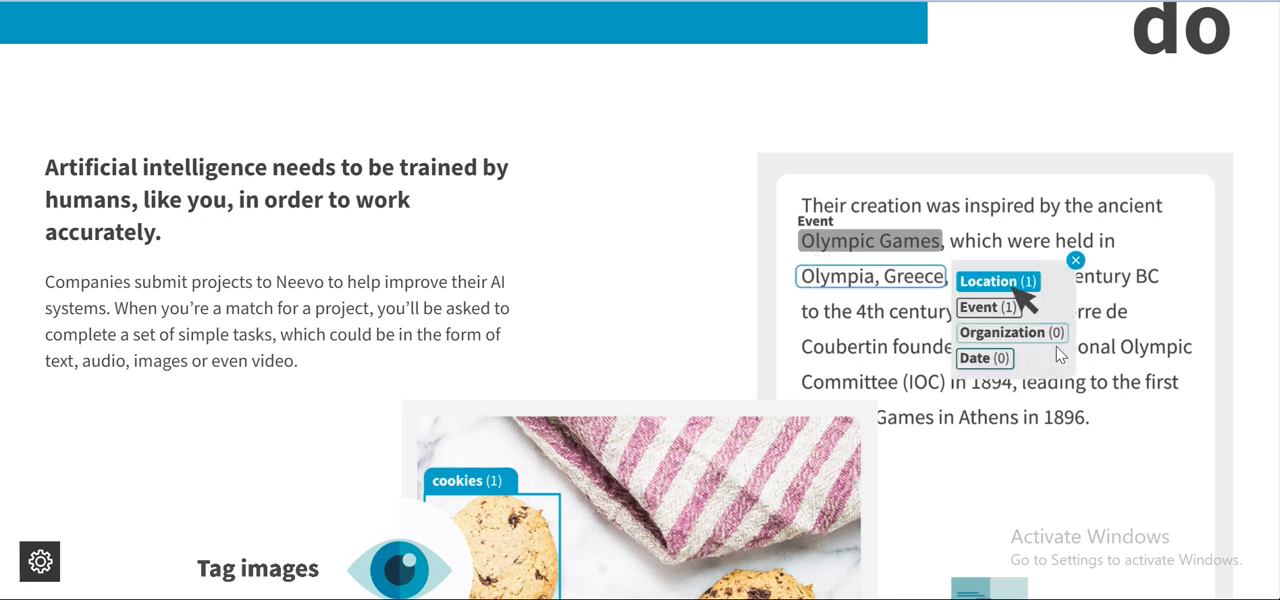
click(995, 281)
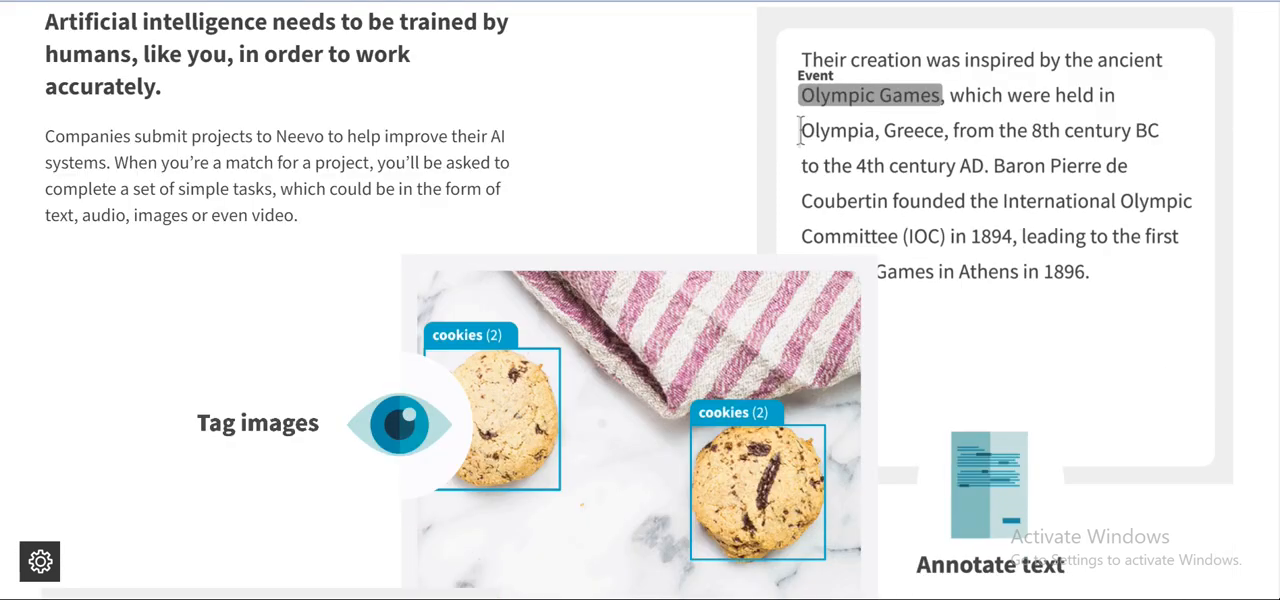
scroll(down, 3)
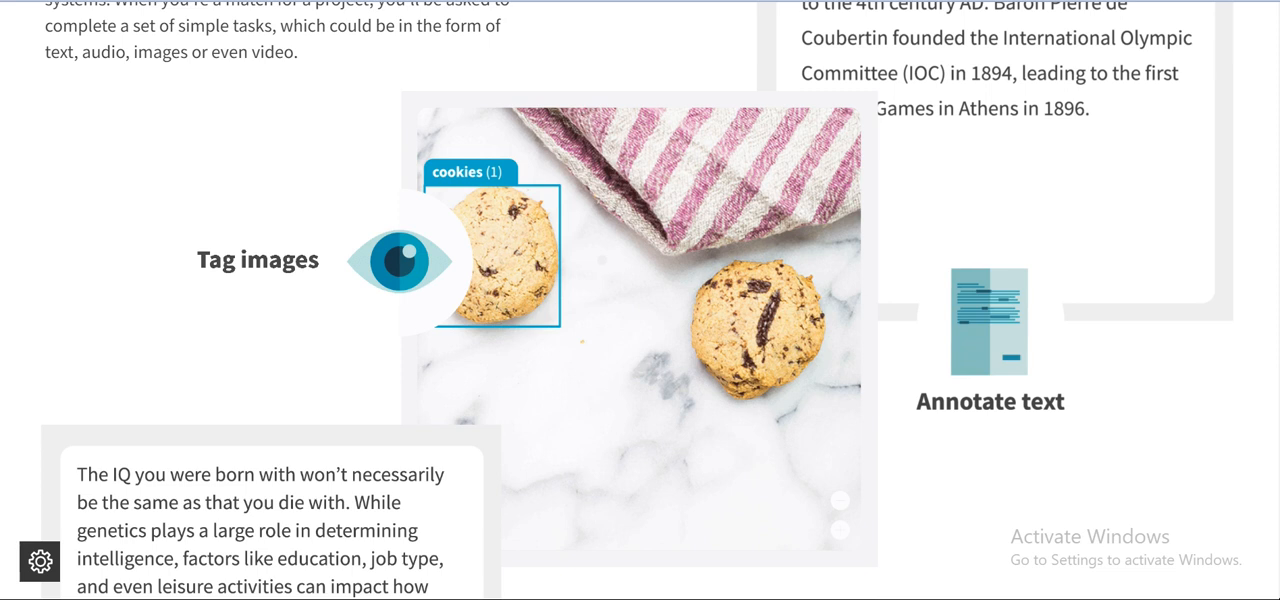
scroll(down, 3)
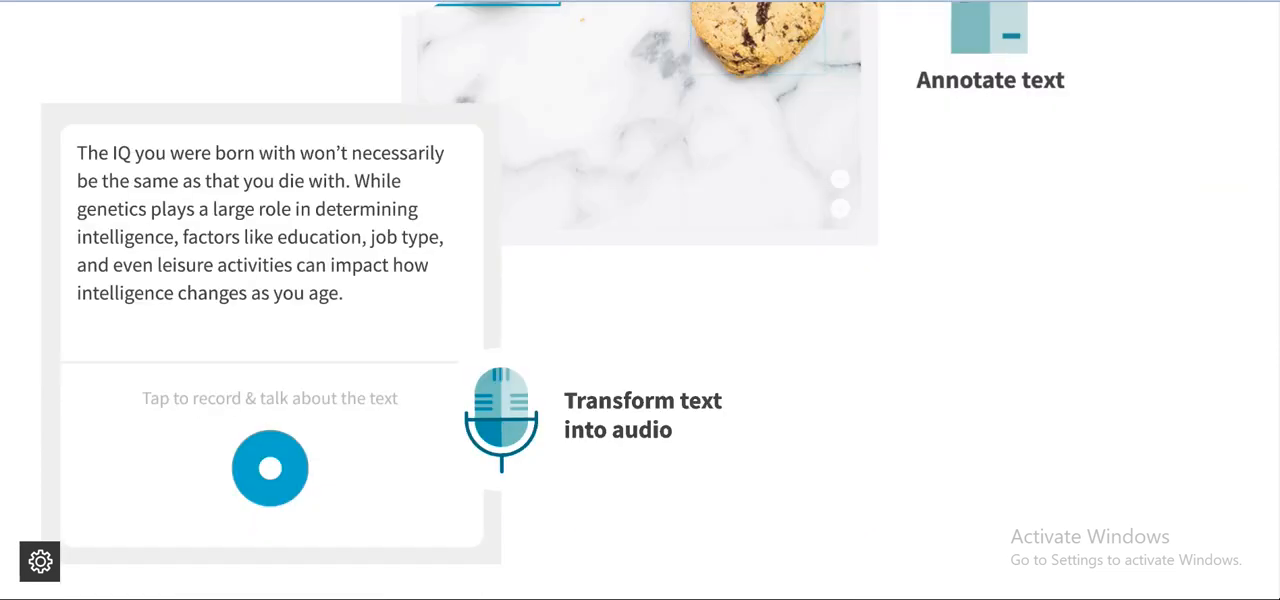
click(270, 468)
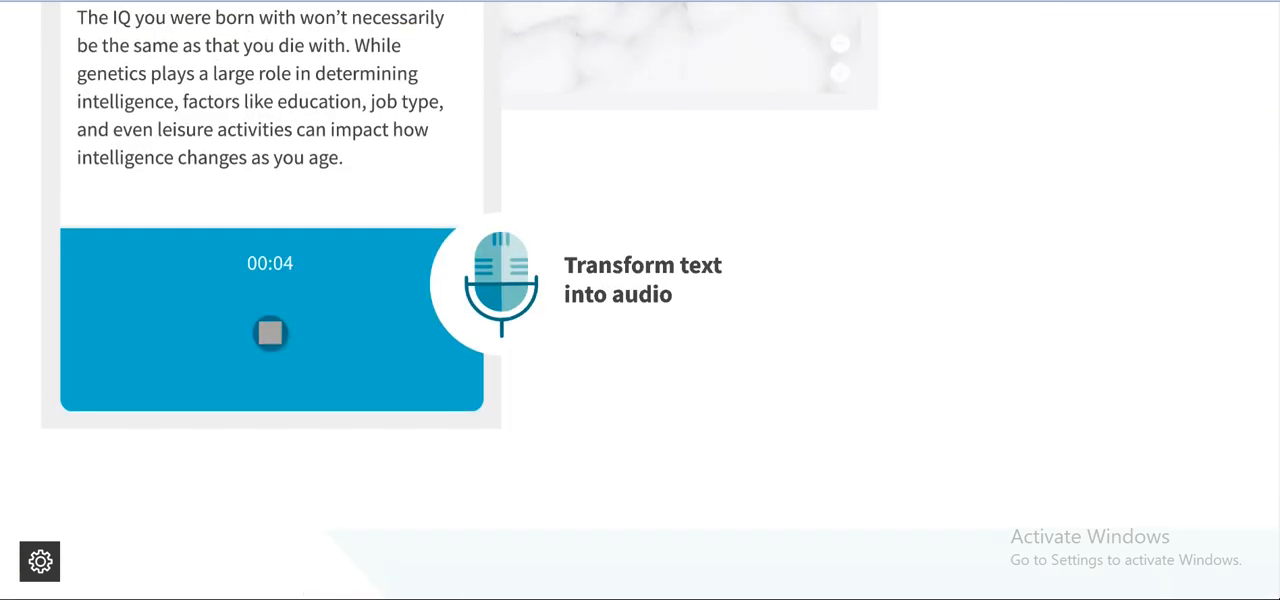
click(270, 333)
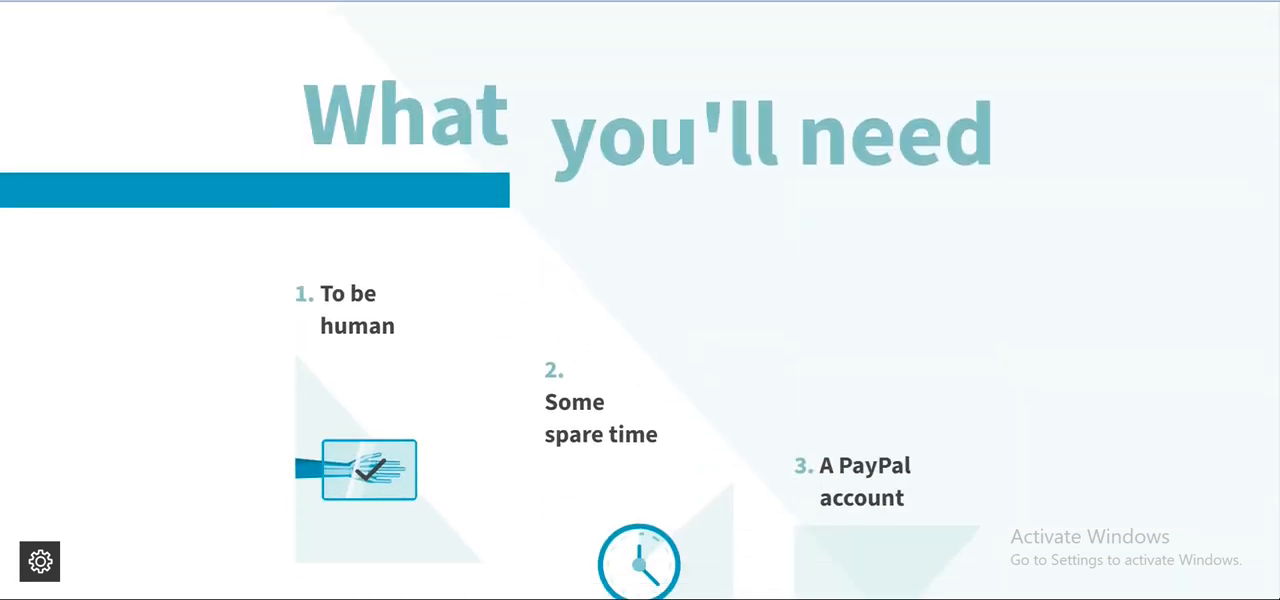
Scroll past the requirements to the sign-up footer, then back to the hero banner.
scroll(down, 3)
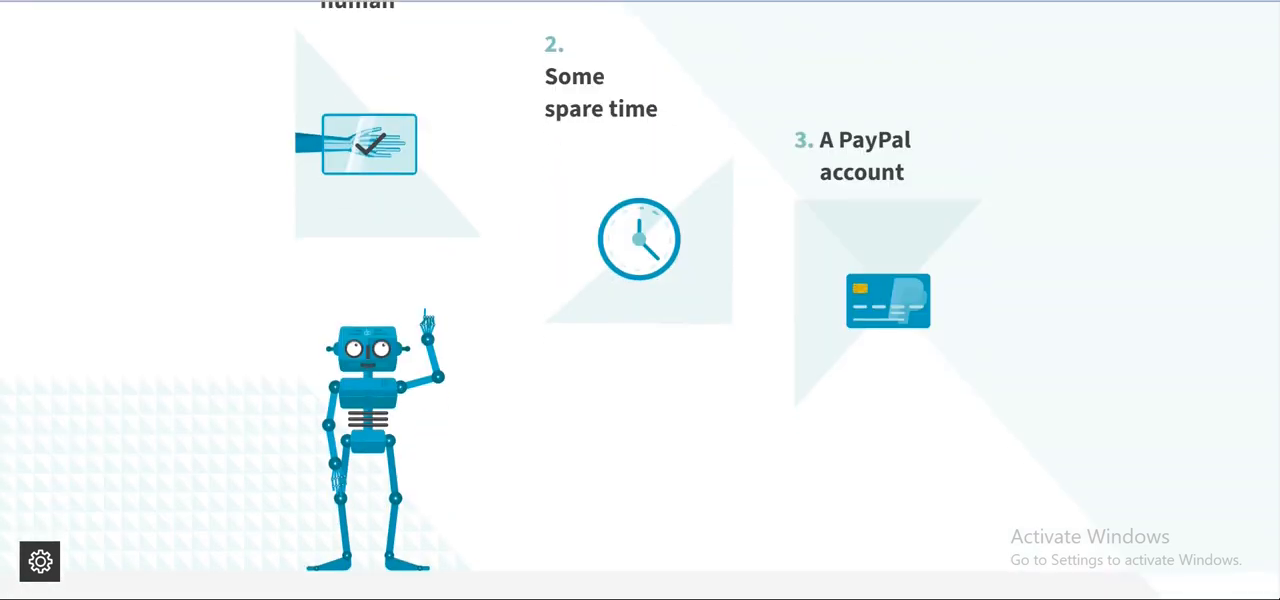
scroll(down, 3)
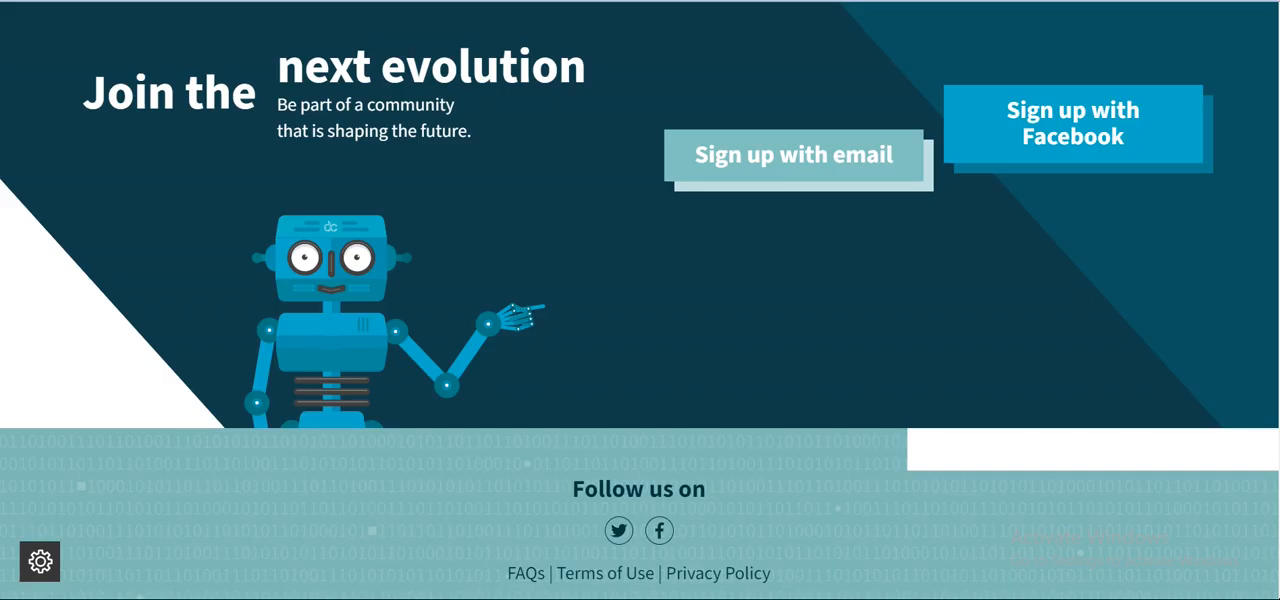
scroll(down, 3)
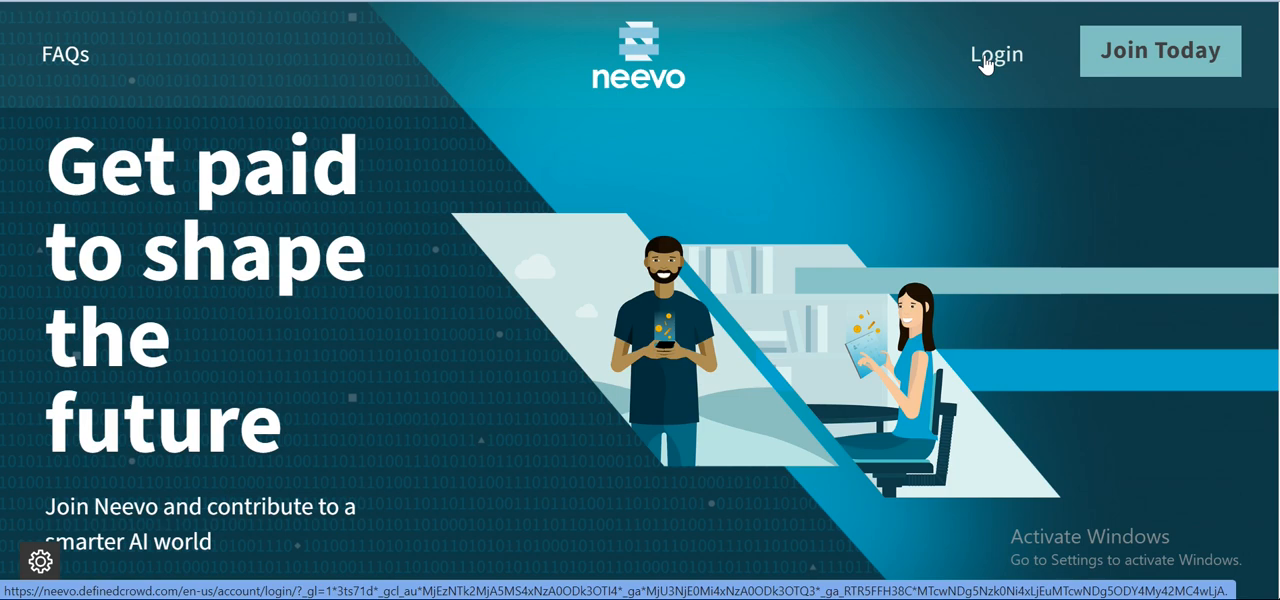
Log in to Neevo and switch the dashboard to the Skills & Badges tab.
click(996, 52)
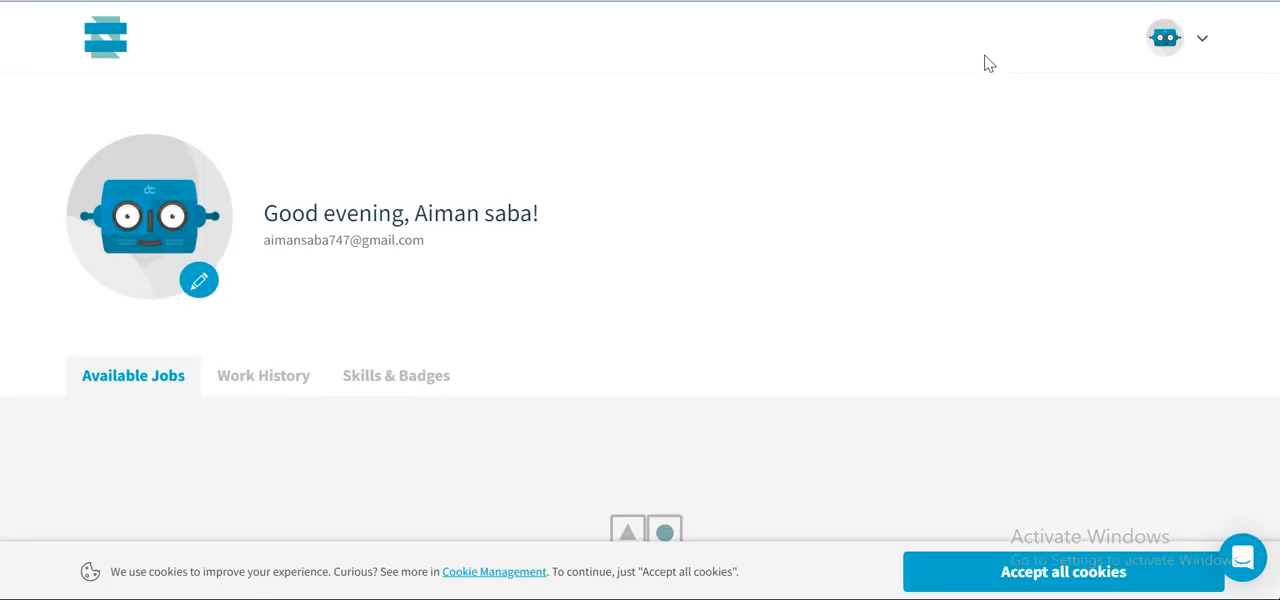
click(1202, 38)
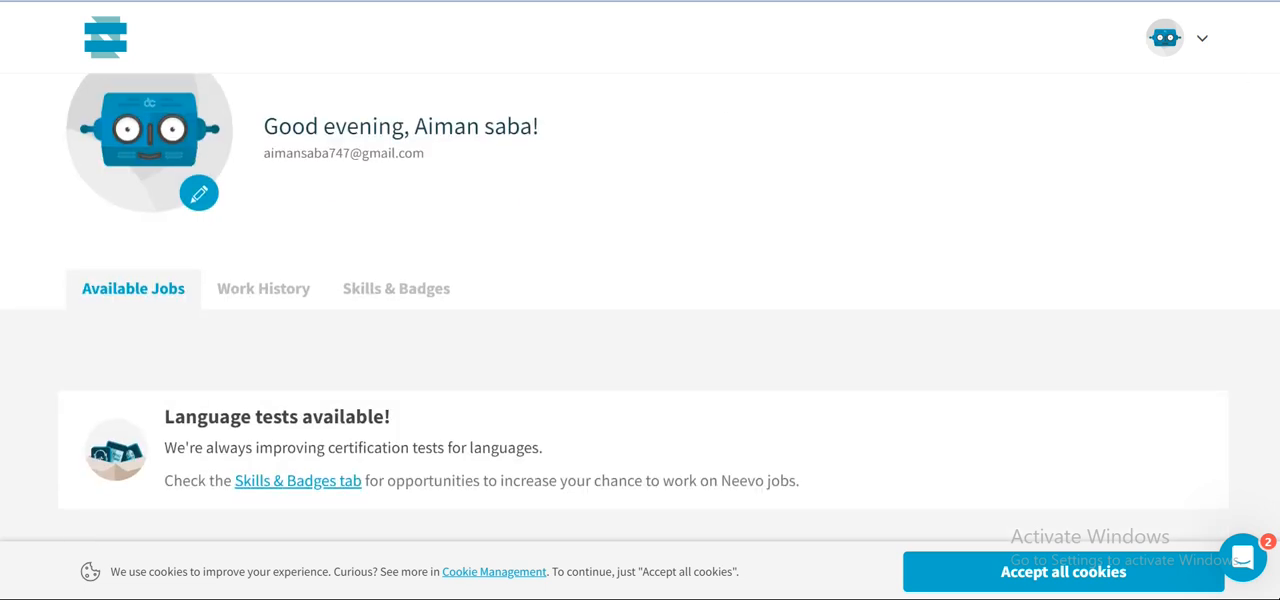
scroll(down, 3)
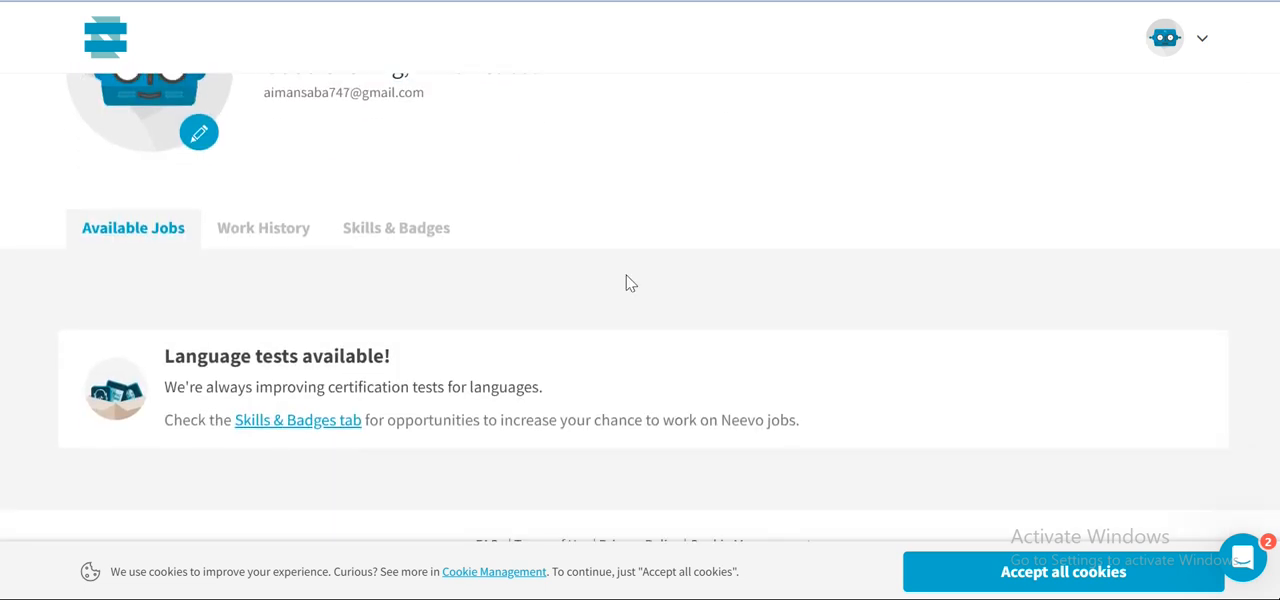
click(396, 228)
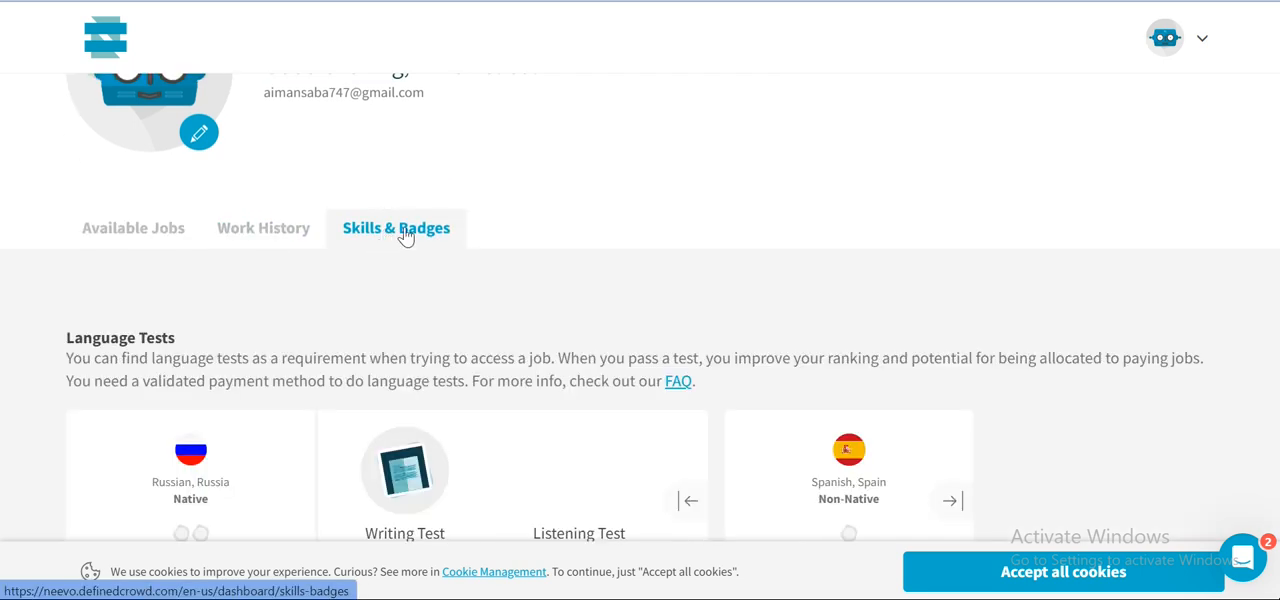
scroll(down, 3)
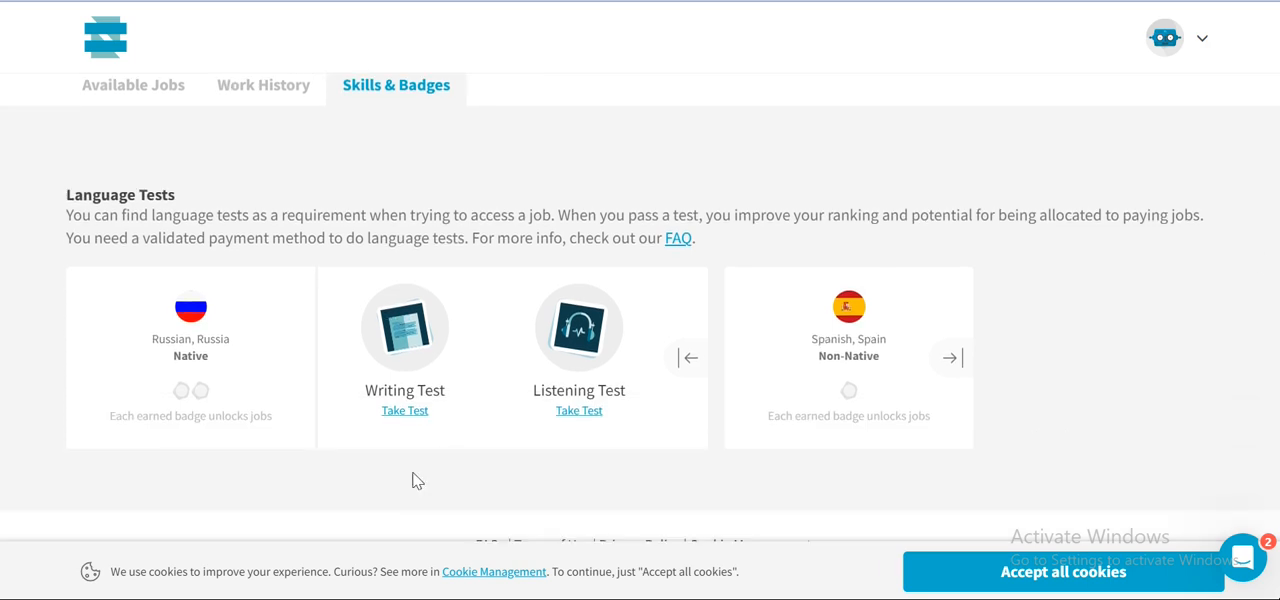
mouse_move(390, 447)
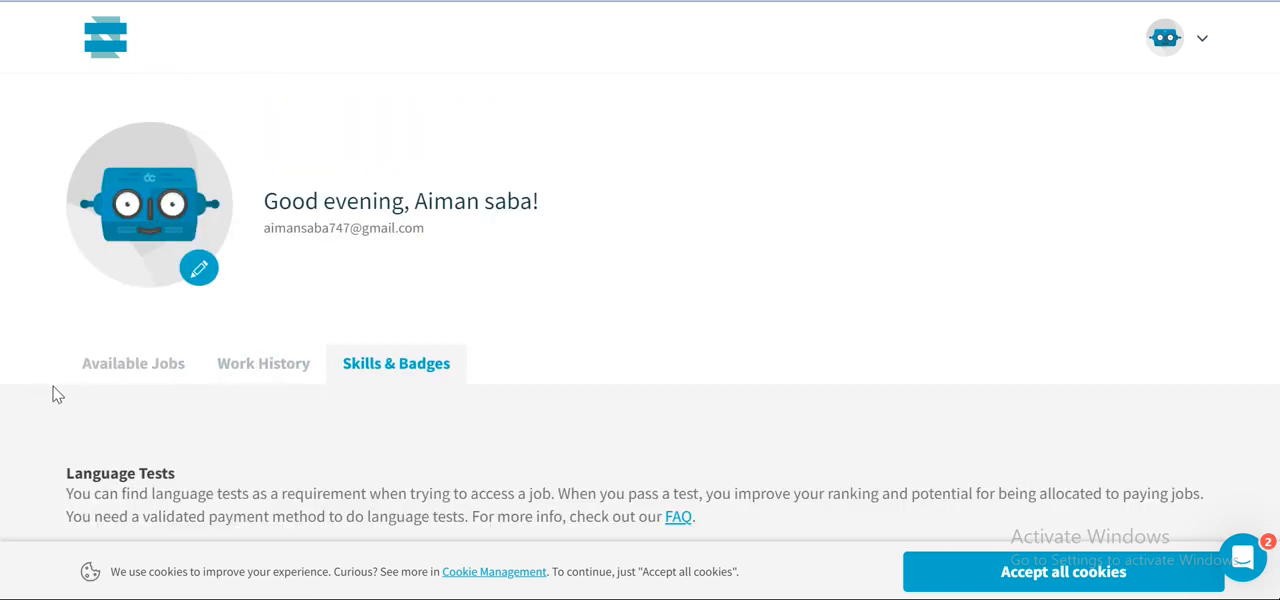
click(133, 363)
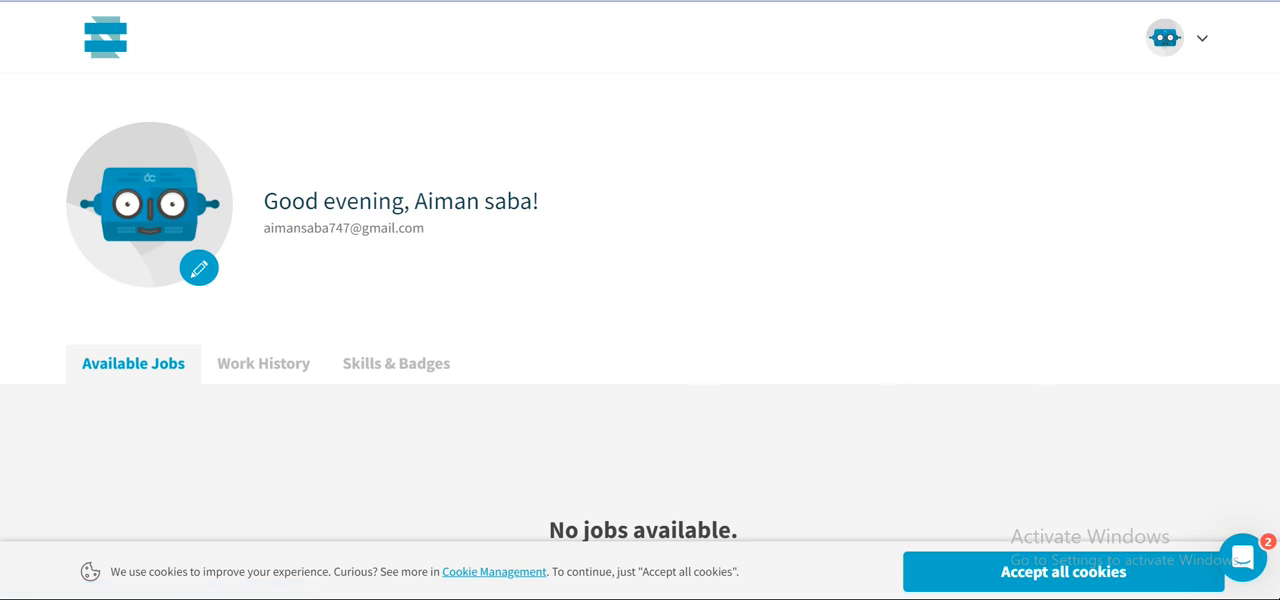
Scroll the Available Jobs tab to confirm 'No jobs available.'.
scroll(down, 3)
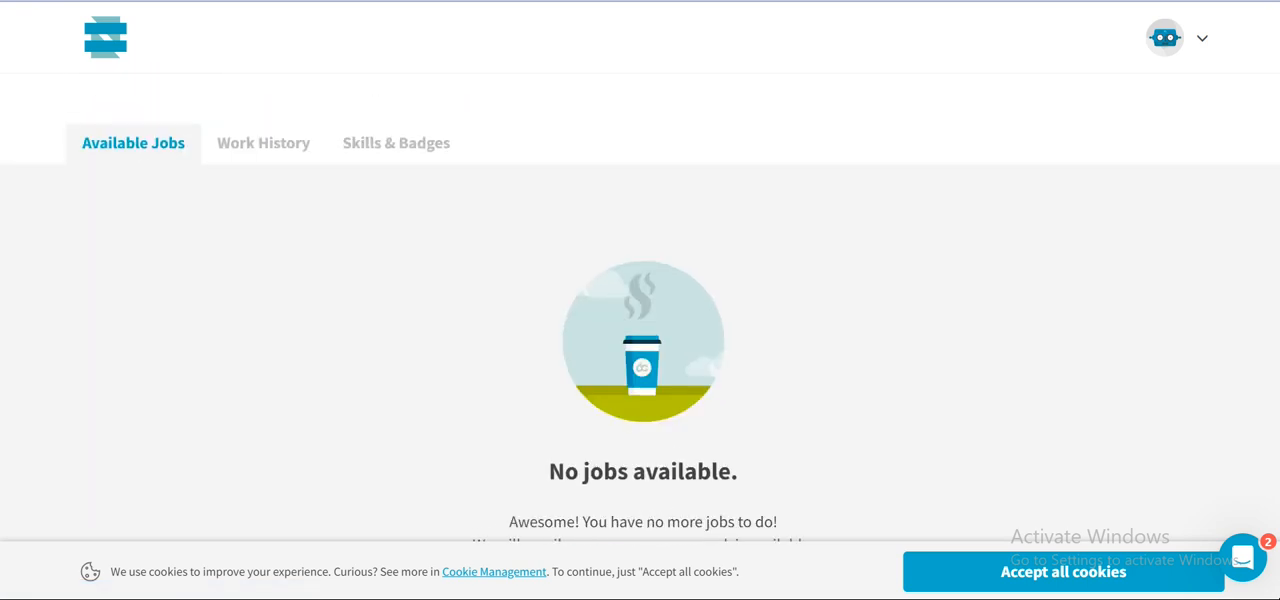
scroll(down, 3)
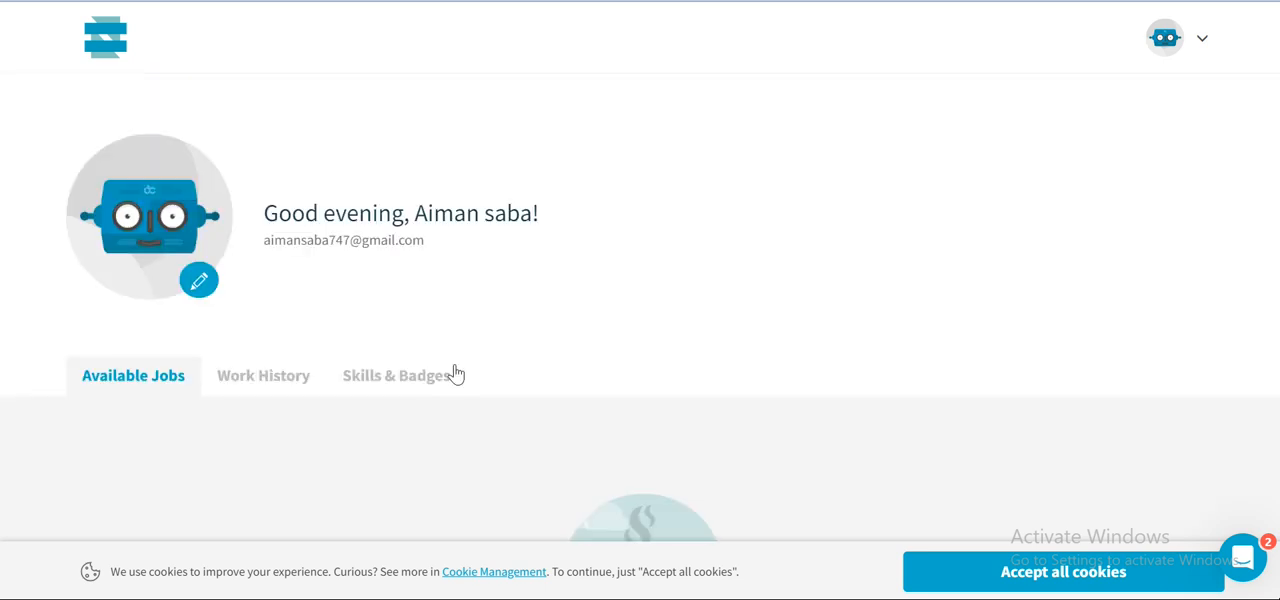
mouse_move(678, 96)
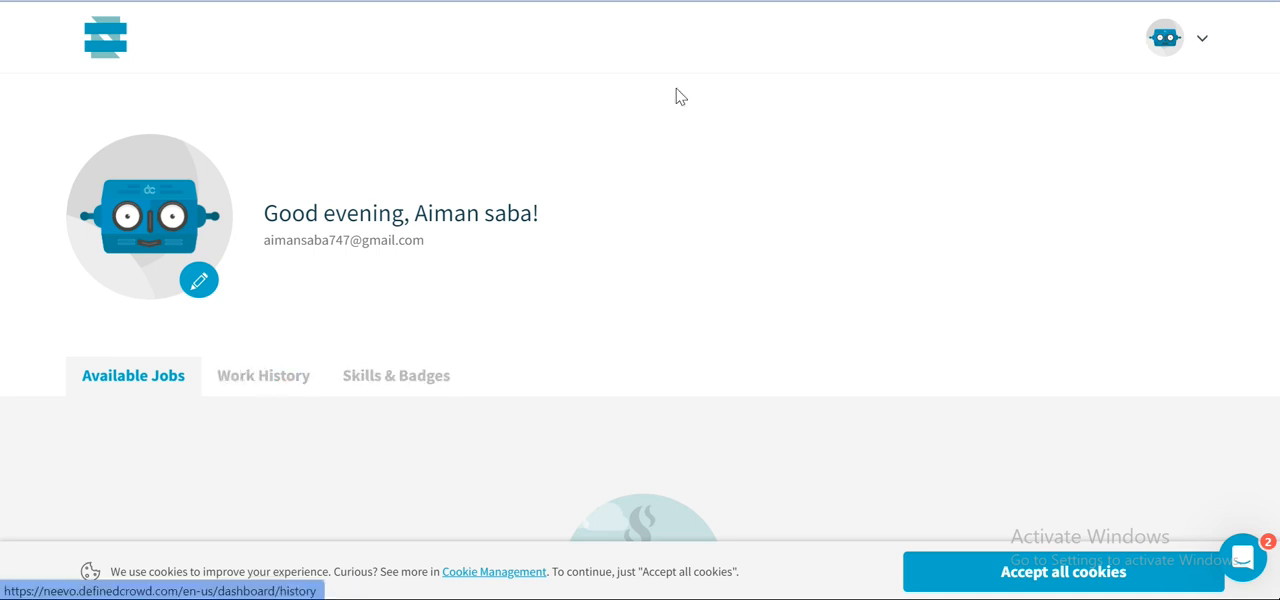